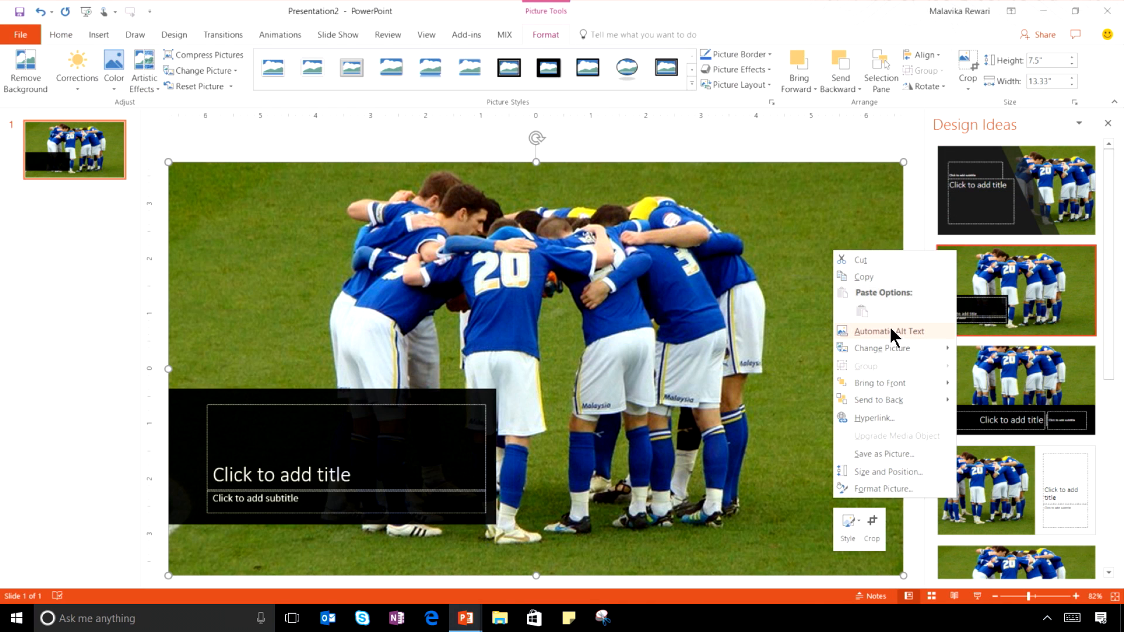
Request an automatic alt text description for the football team photo.
{"action": "left_click", "coordinate": [893, 330]}
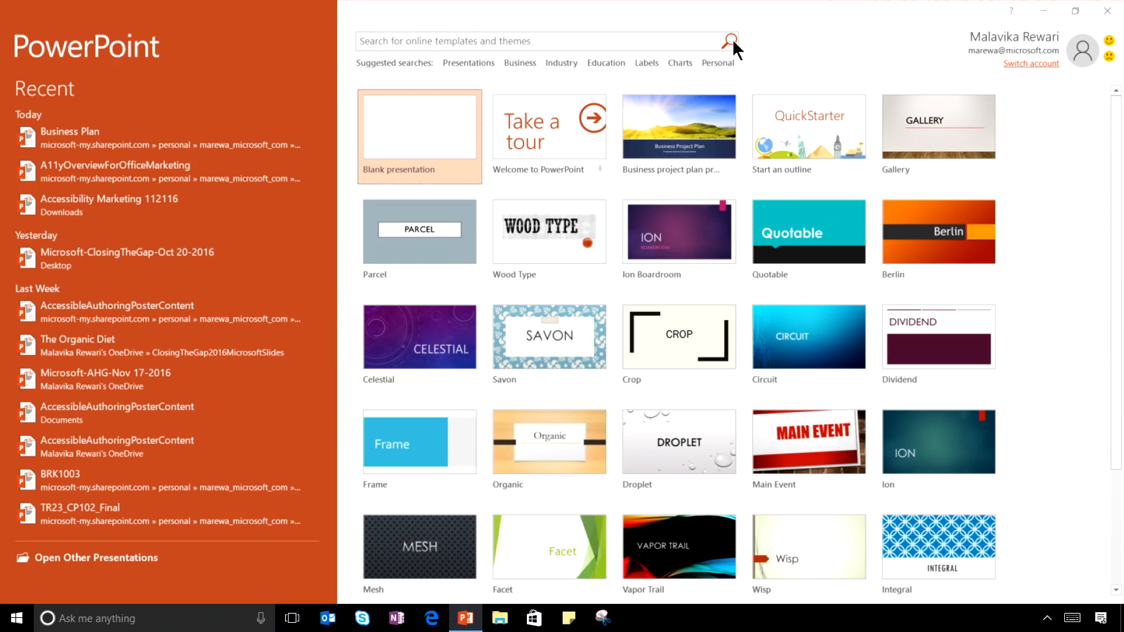
Search templates for 'accessible', refine to 'business' and create the Business Project Plan deck.
{"action": "type", "text": "accessible"}
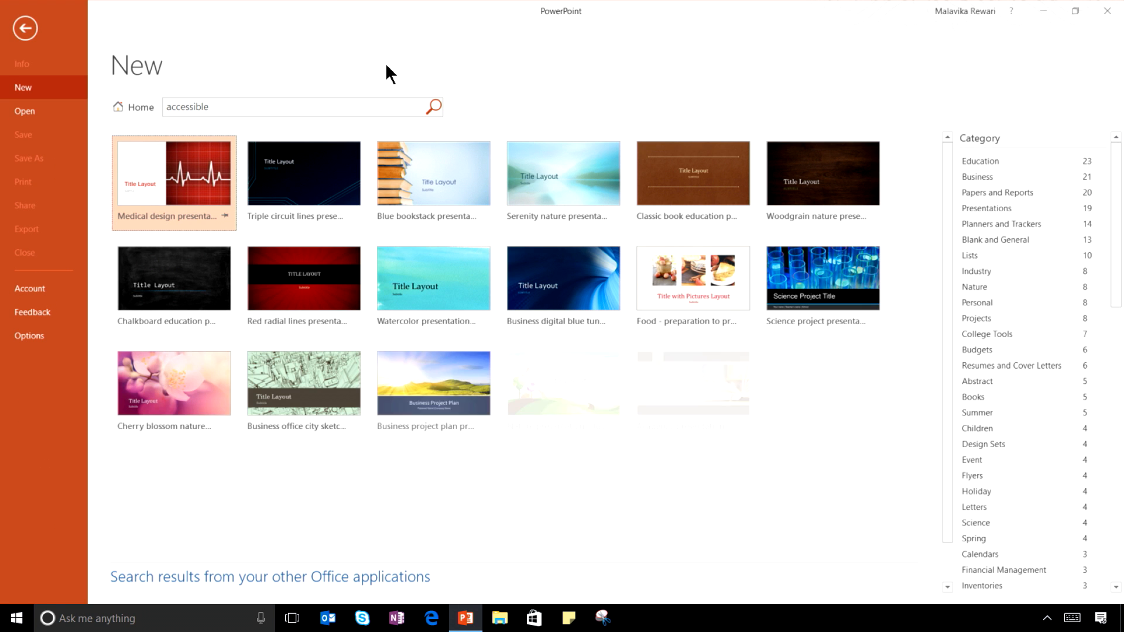
{"action": "left_click", "coordinate": [294, 106]}
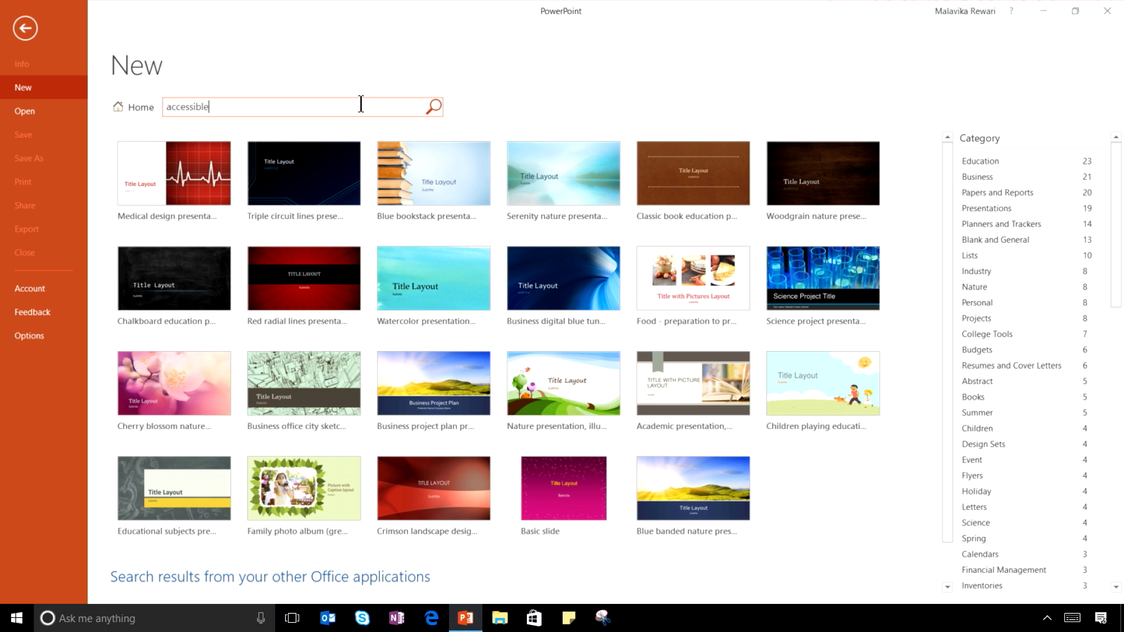
{"action": "type", "text": "busin"}
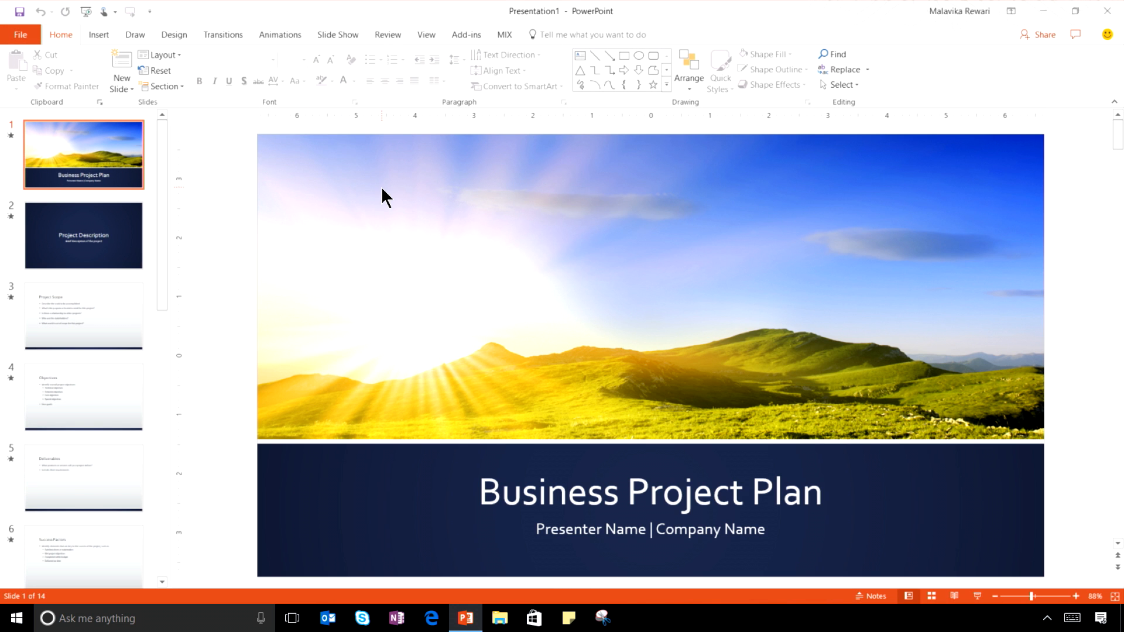
Switch the deck to Outline view via Tell Me and retitle it 'Accessible Project Plan'.
{"action": "type", "text": "slide"}
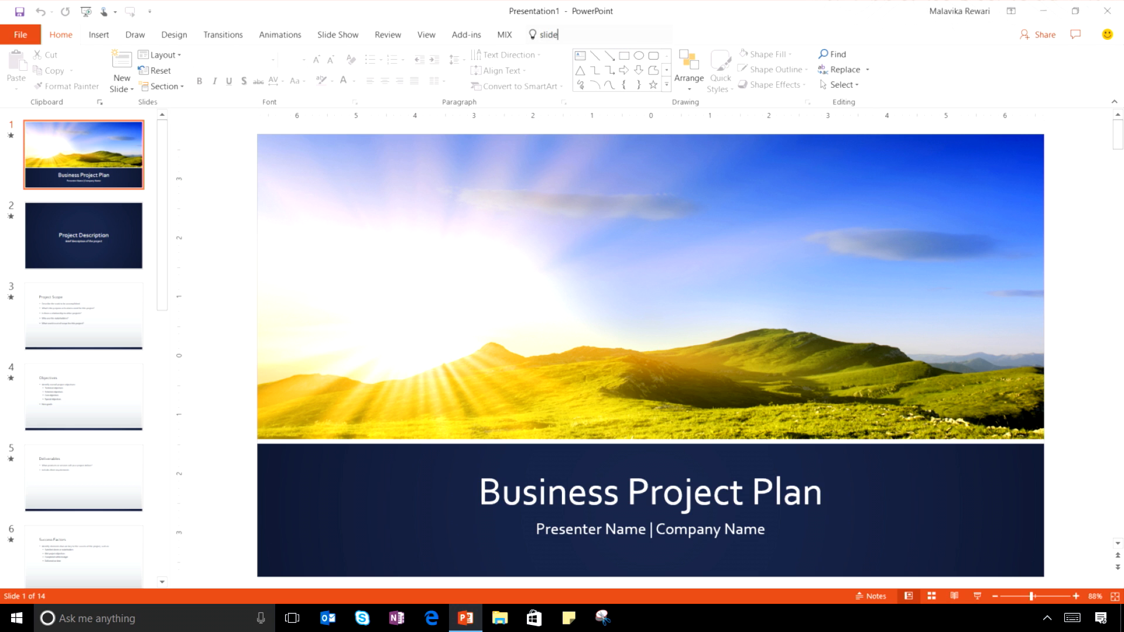
{"action": "type", "text": "outline"}
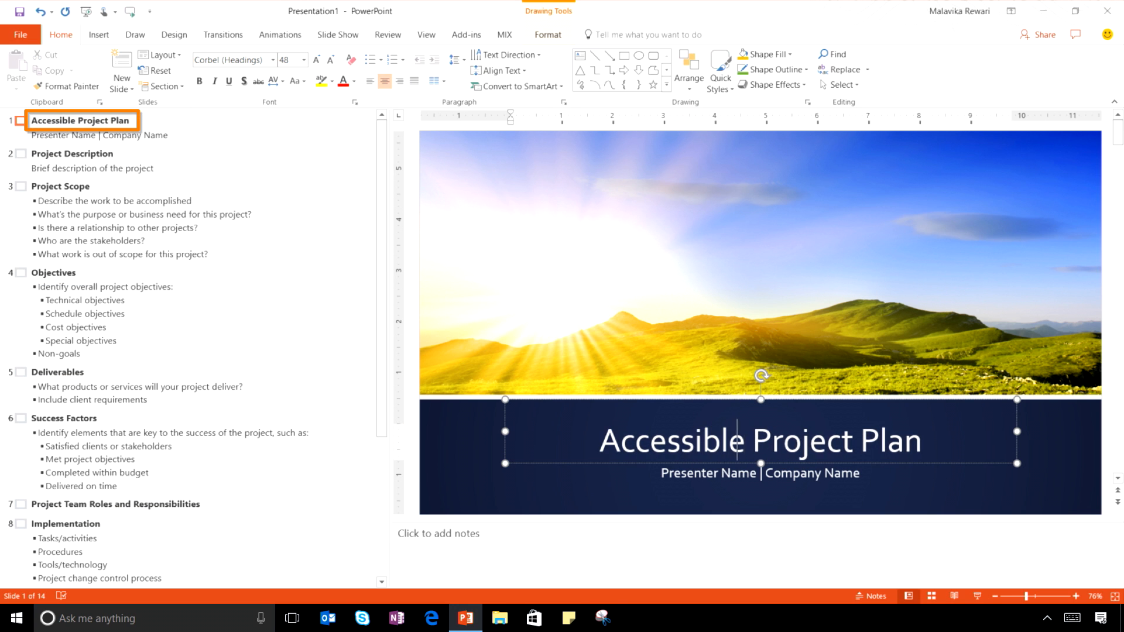
{"action": "mouse_move", "coordinate": [686, 486]}
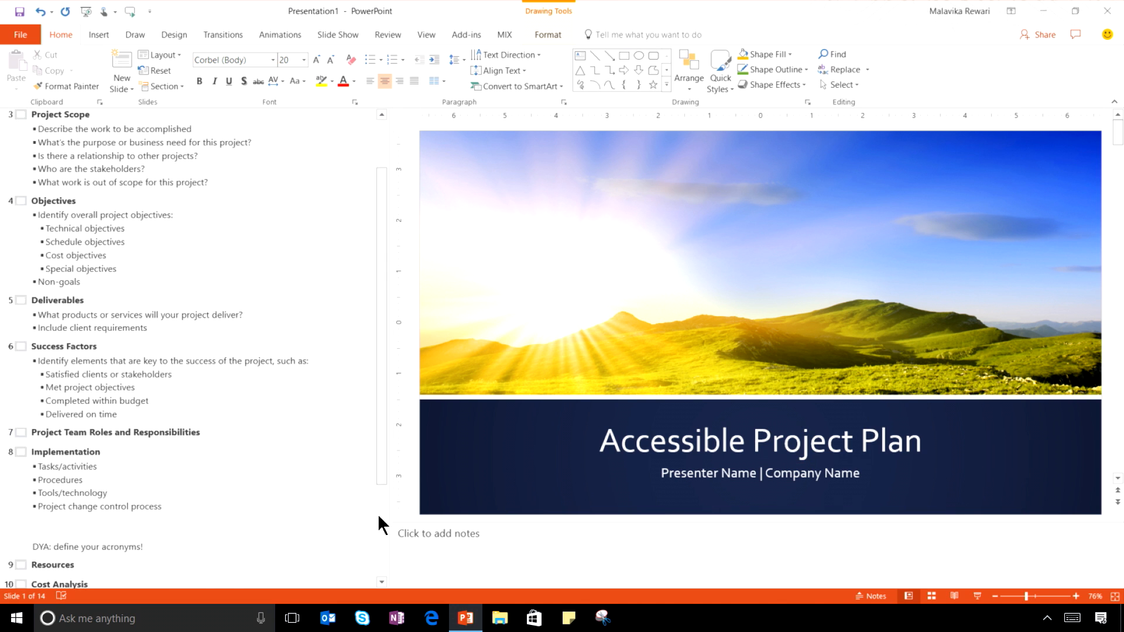
{"action": "scroll", "scroll_direction": "down", "scroll_amount": 3}
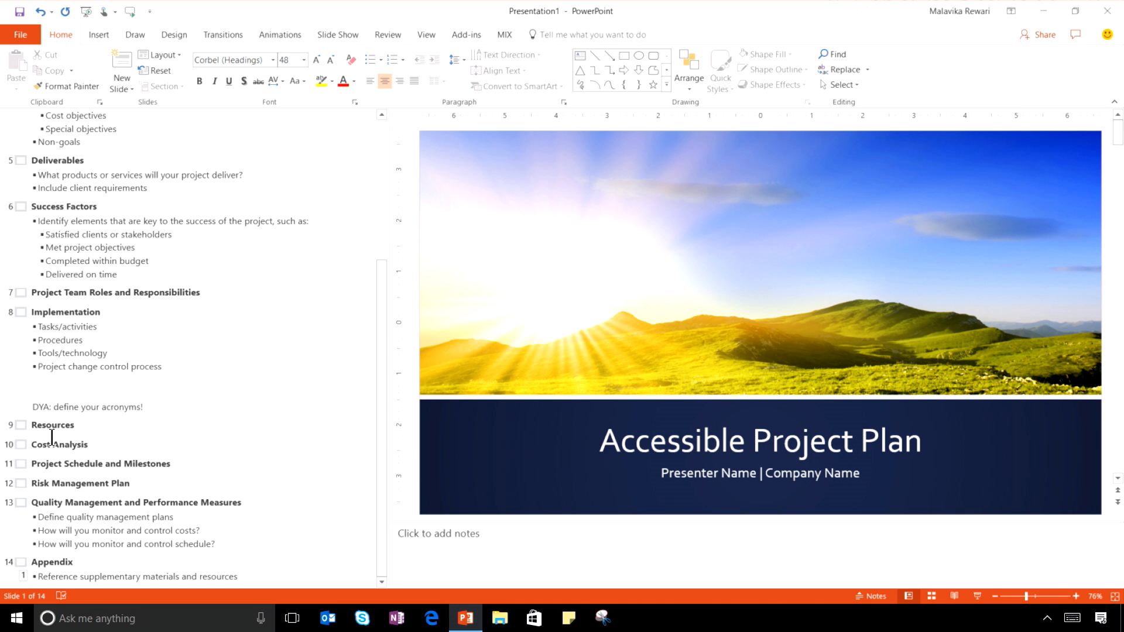
Step through the Resources SmartArt boxes, then show the Cost Analysis slide.
{"action": "left_click", "coordinate": [53, 424]}
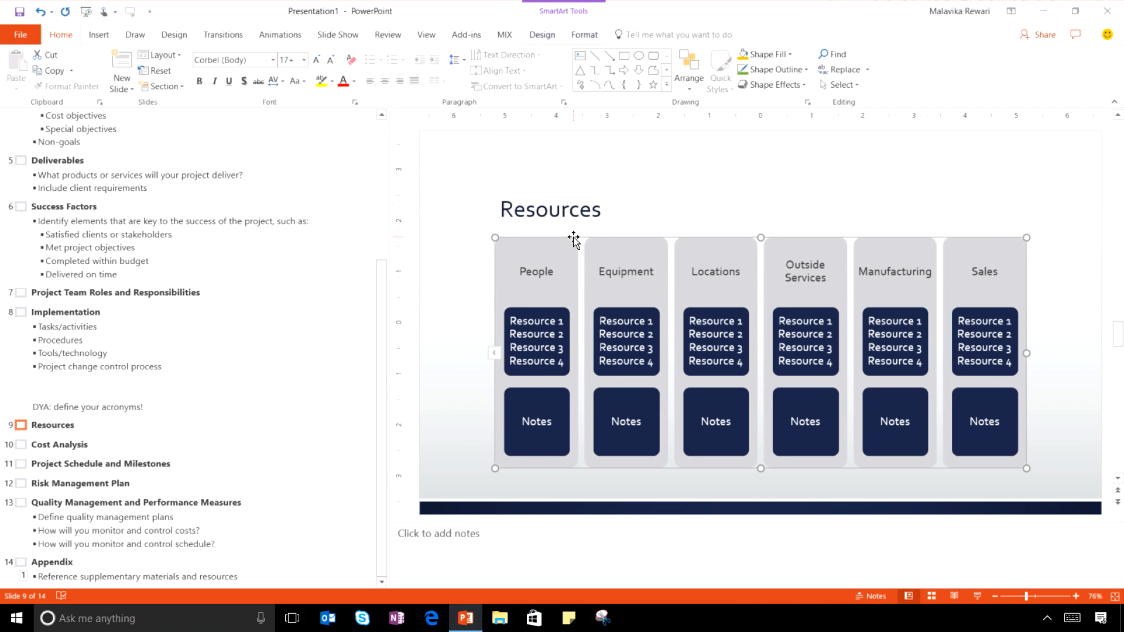
{"action": "left_click", "coordinate": [624, 422]}
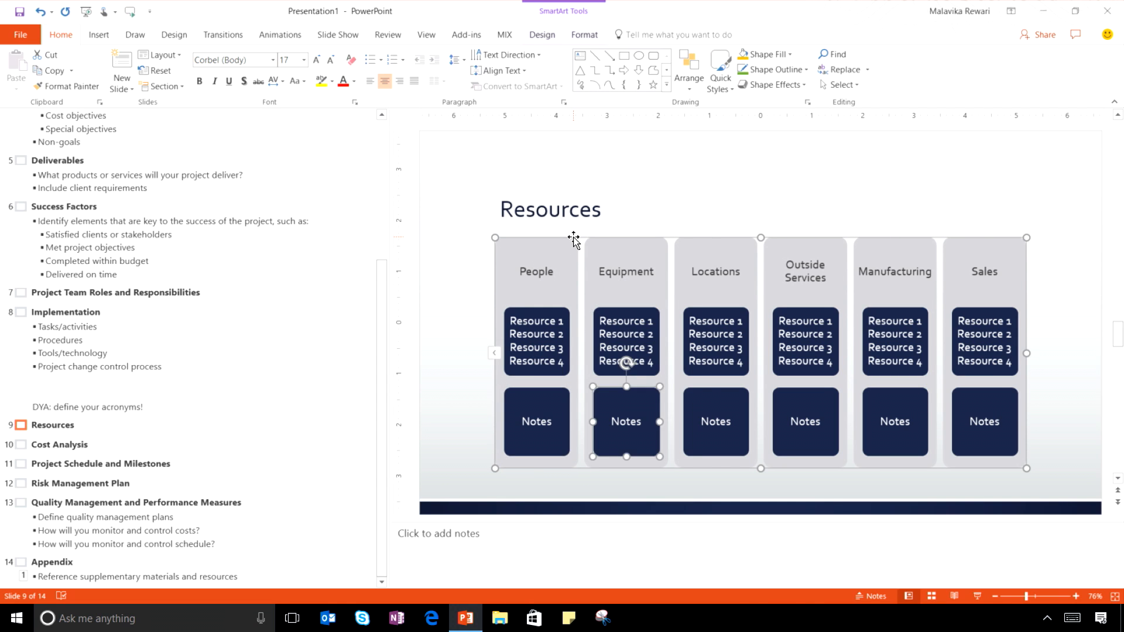
{"action": "left_click", "coordinate": [714, 342]}
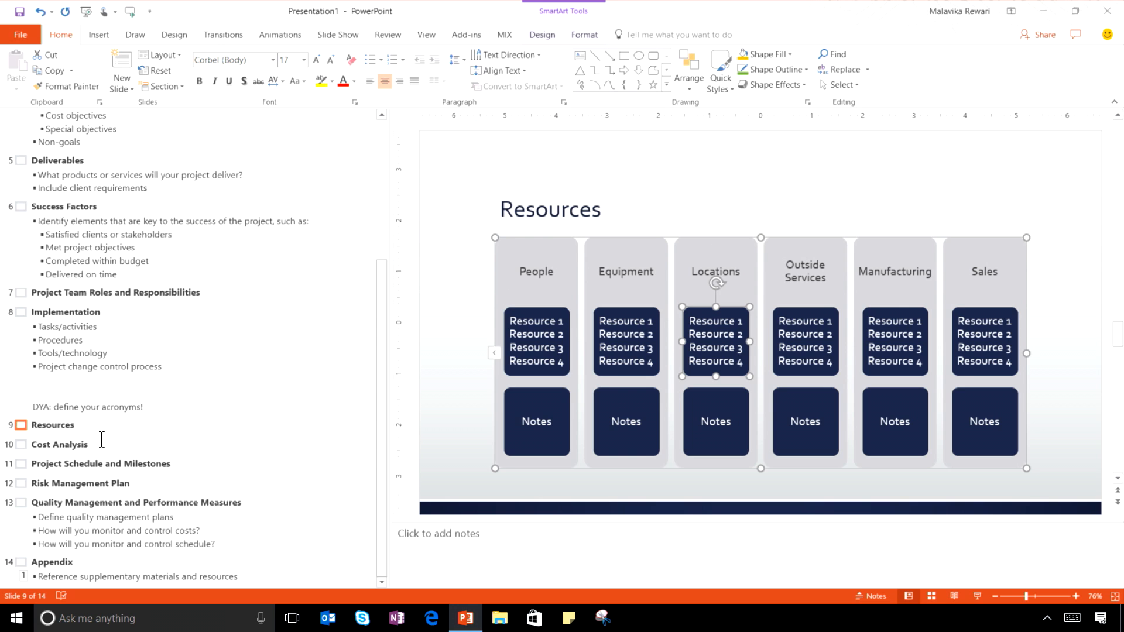
{"action": "left_click", "coordinate": [59, 444]}
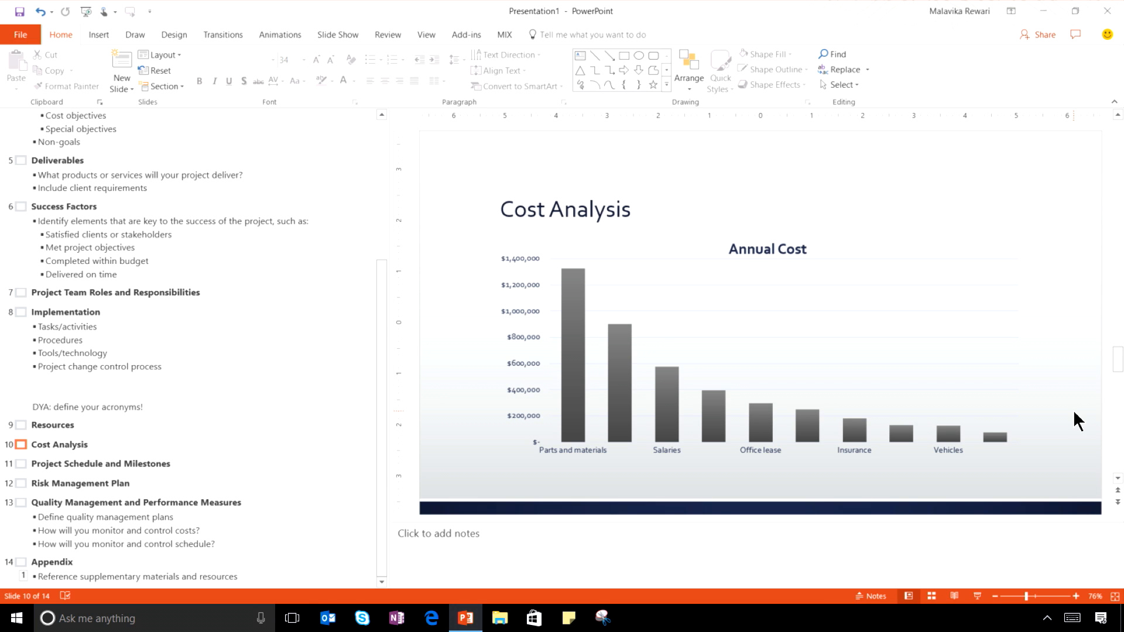
{"action": "left_click", "coordinate": [565, 210]}
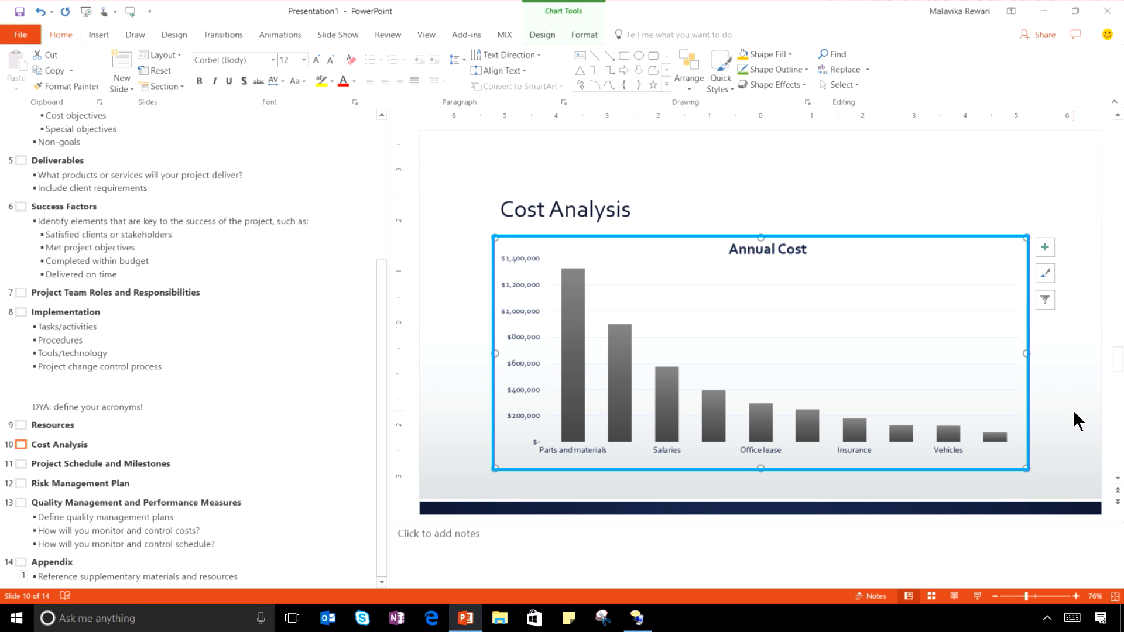
{"action": "left_click", "coordinate": [634, 618]}
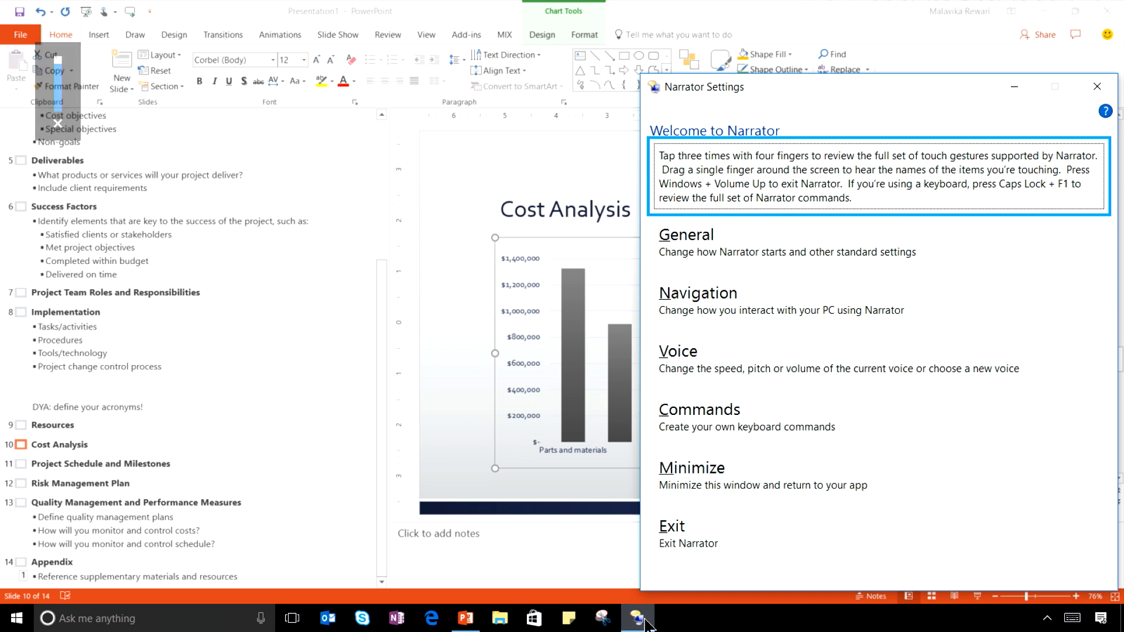
{"action": "mouse_move", "coordinate": [1097, 85]}
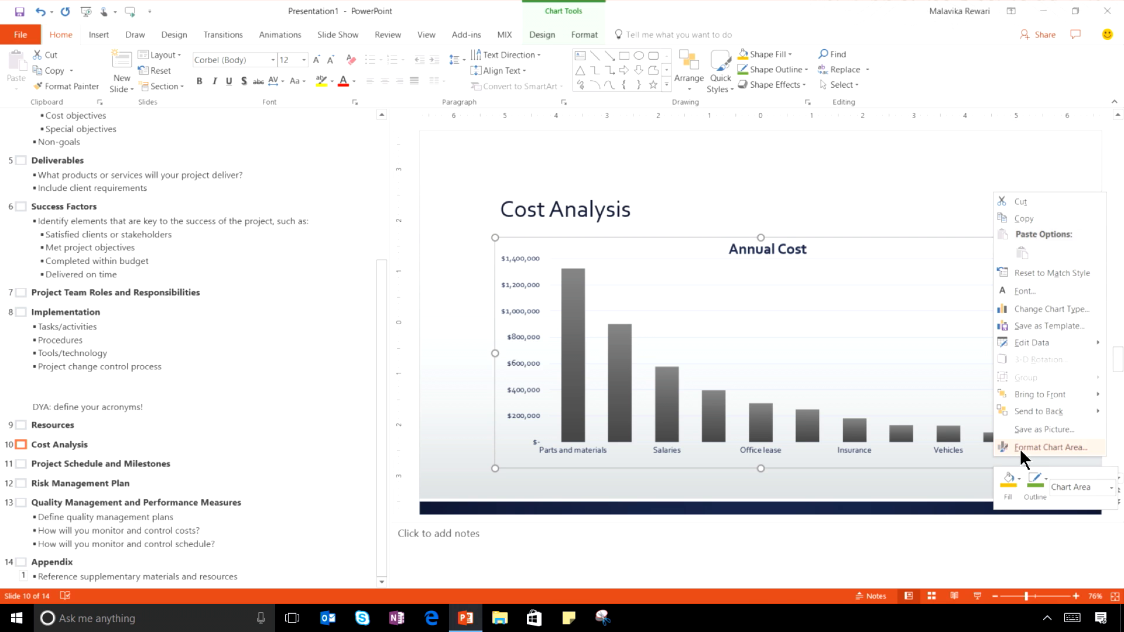
{"action": "left_click", "coordinate": [1051, 446]}
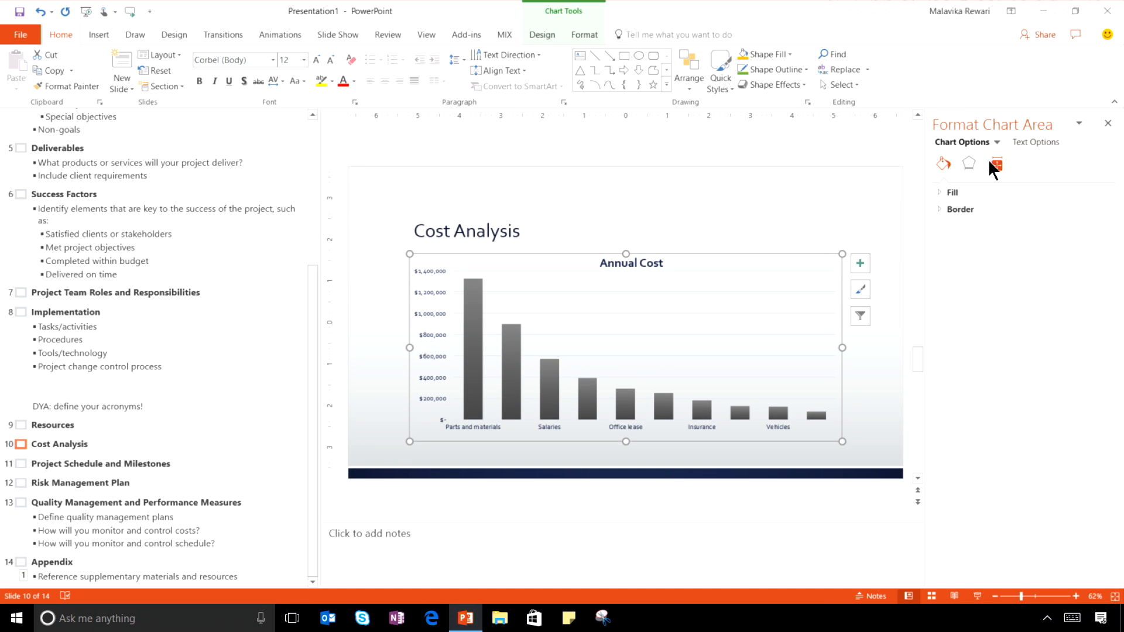
{"action": "left_click", "coordinate": [996, 164]}
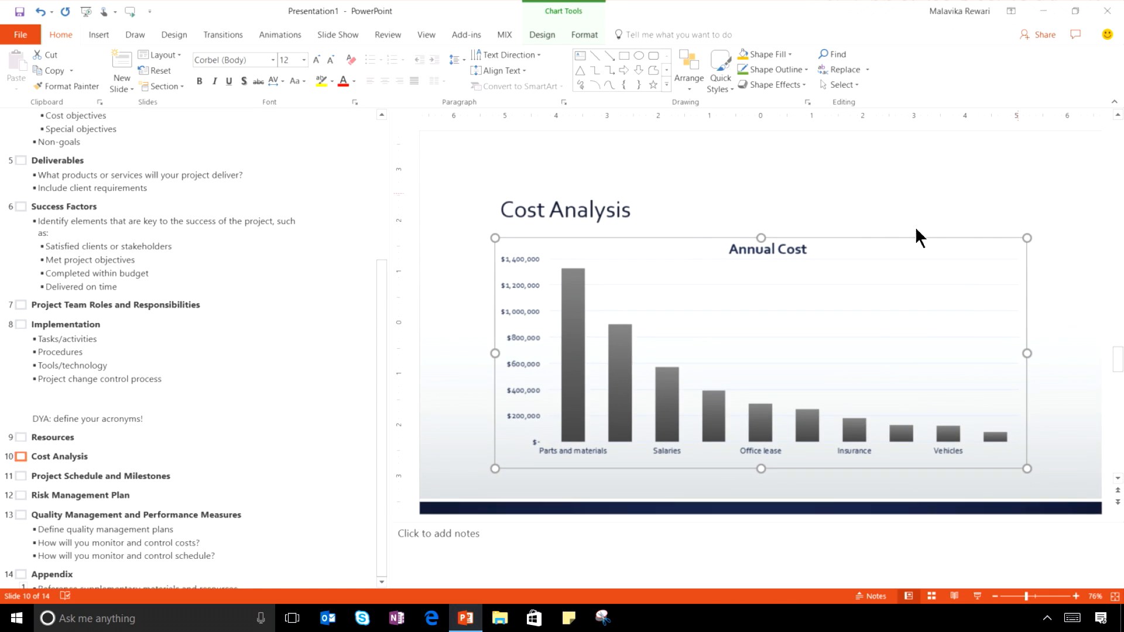
Start a new blank presentation and insert the TeamHuddle football photo.
{"action": "left_click", "coordinate": [20, 34]}
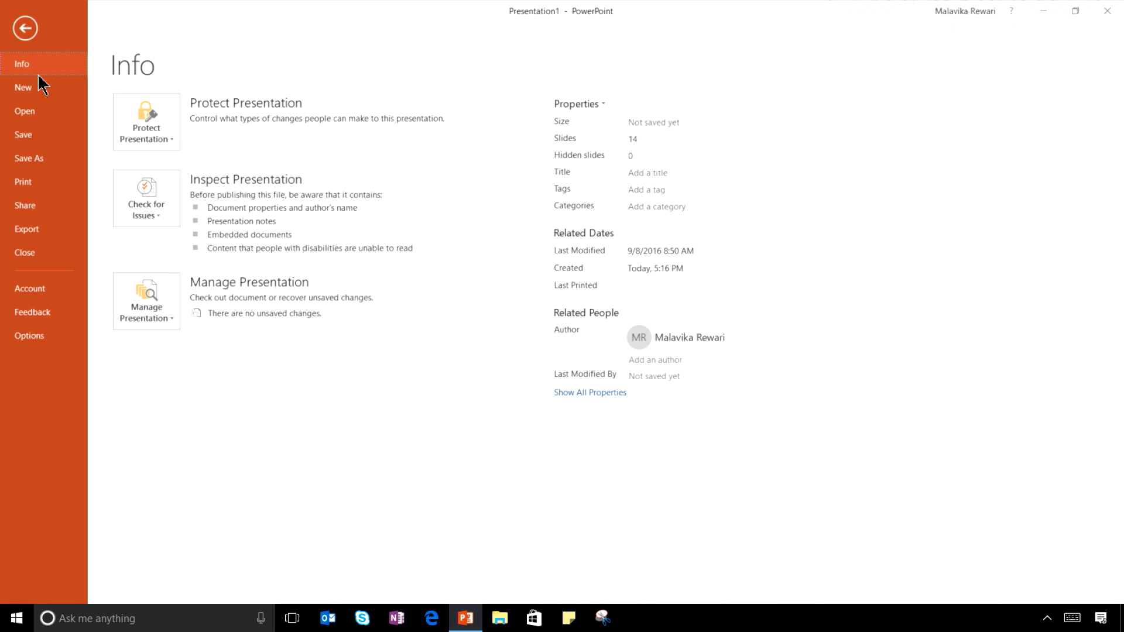
{"action": "left_click", "coordinate": [23, 88]}
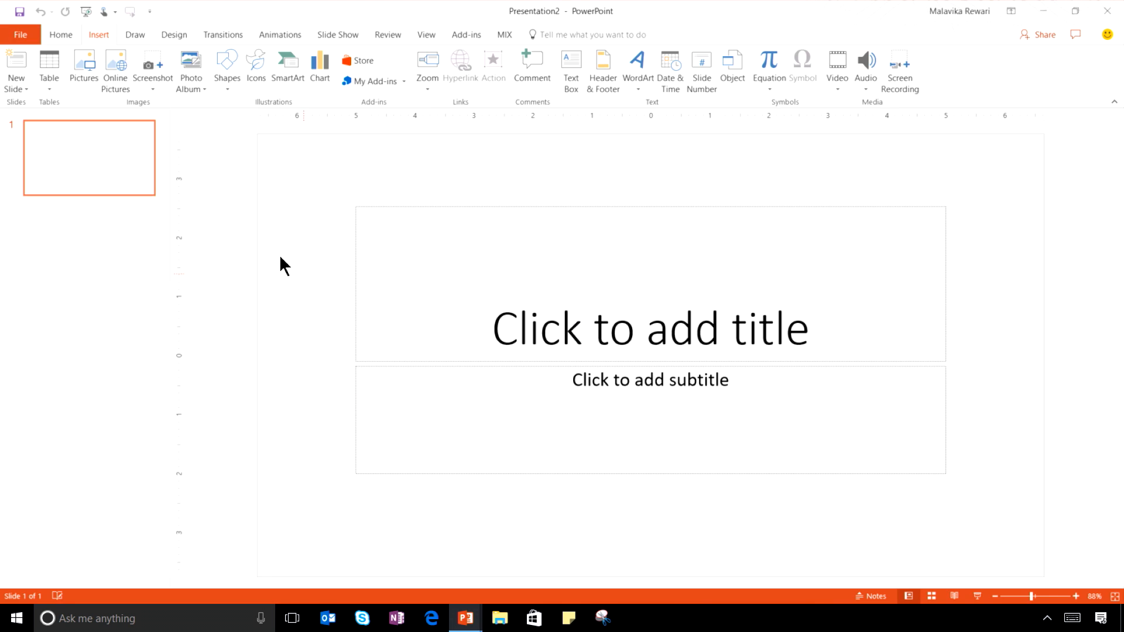
{"action": "left_click", "coordinate": [84, 64]}
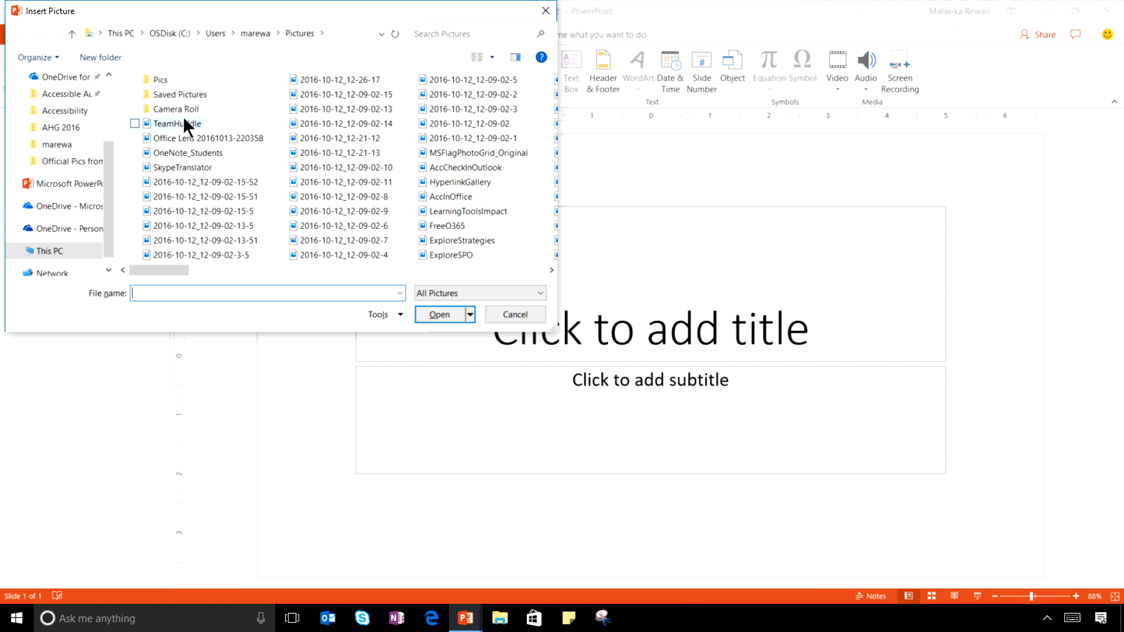
{"action": "left_click", "coordinate": [439, 314]}
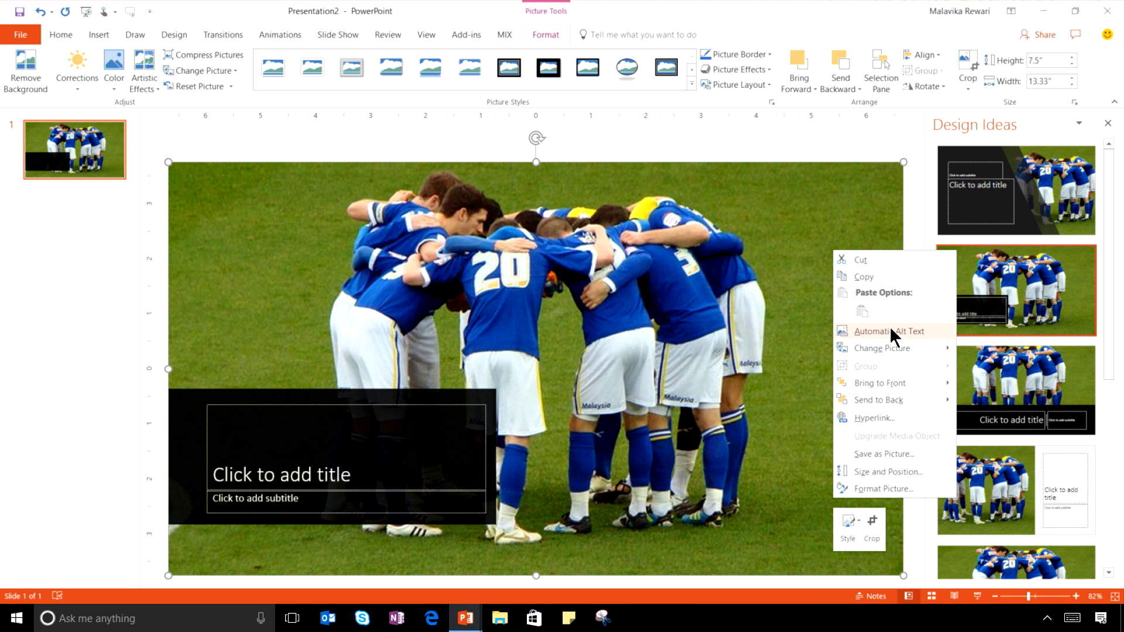
Generate an automatic alt text description of the huddle photo, dismissing design suggestions.
{"action": "left_click", "coordinate": [891, 331]}
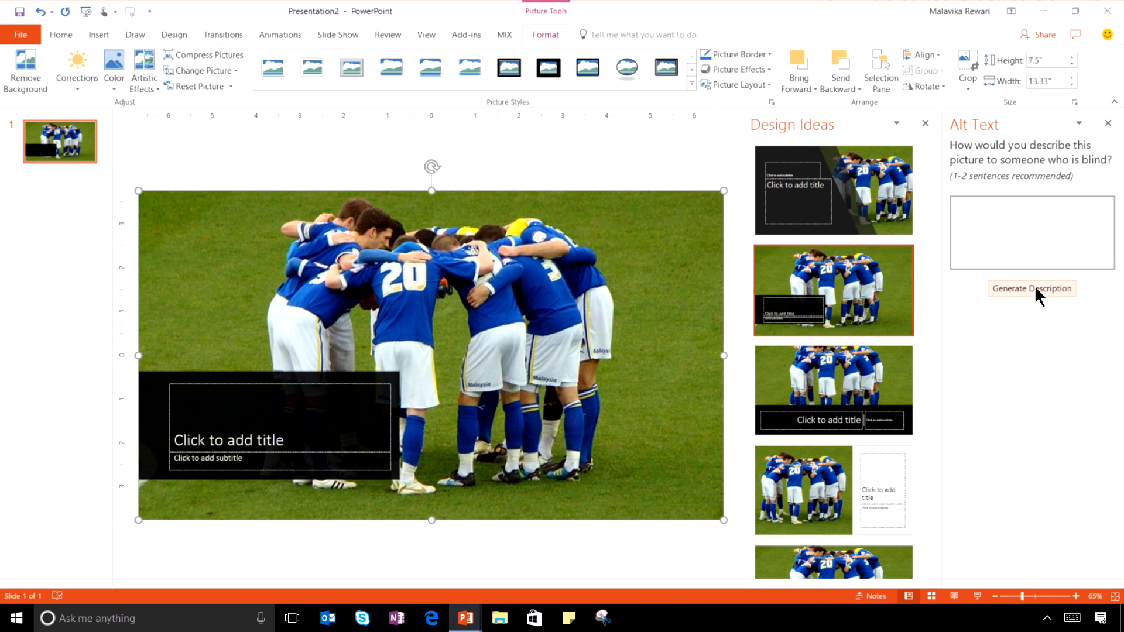
{"action": "left_click", "coordinate": [1031, 288]}
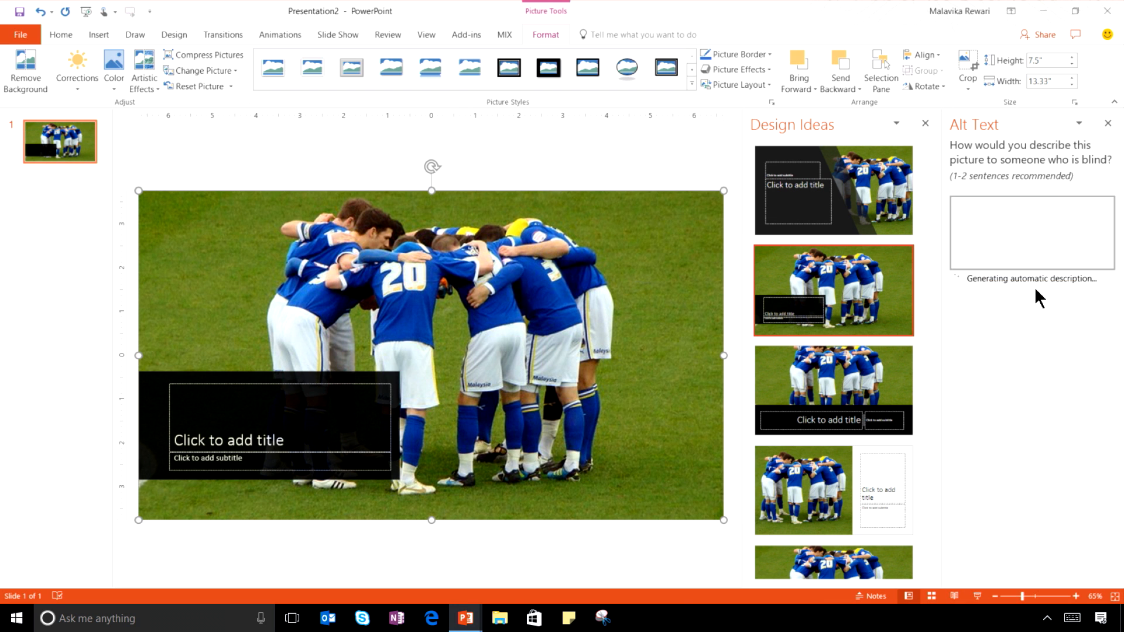
{"action": "left_click", "coordinate": [925, 123]}
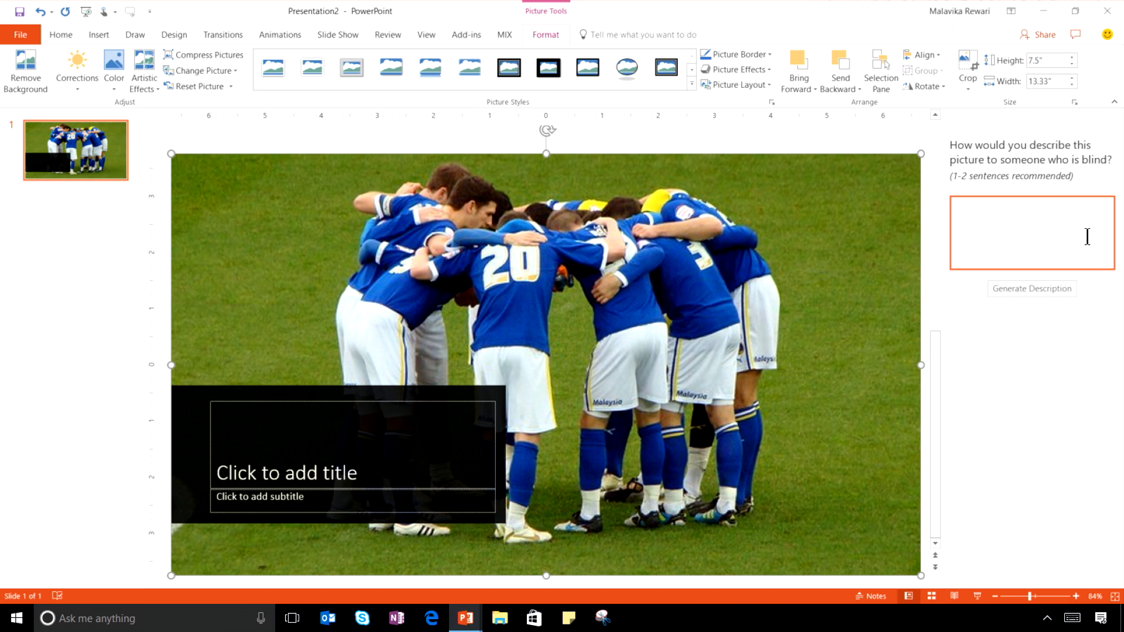
{"action": "left_click", "coordinate": [1030, 288]}
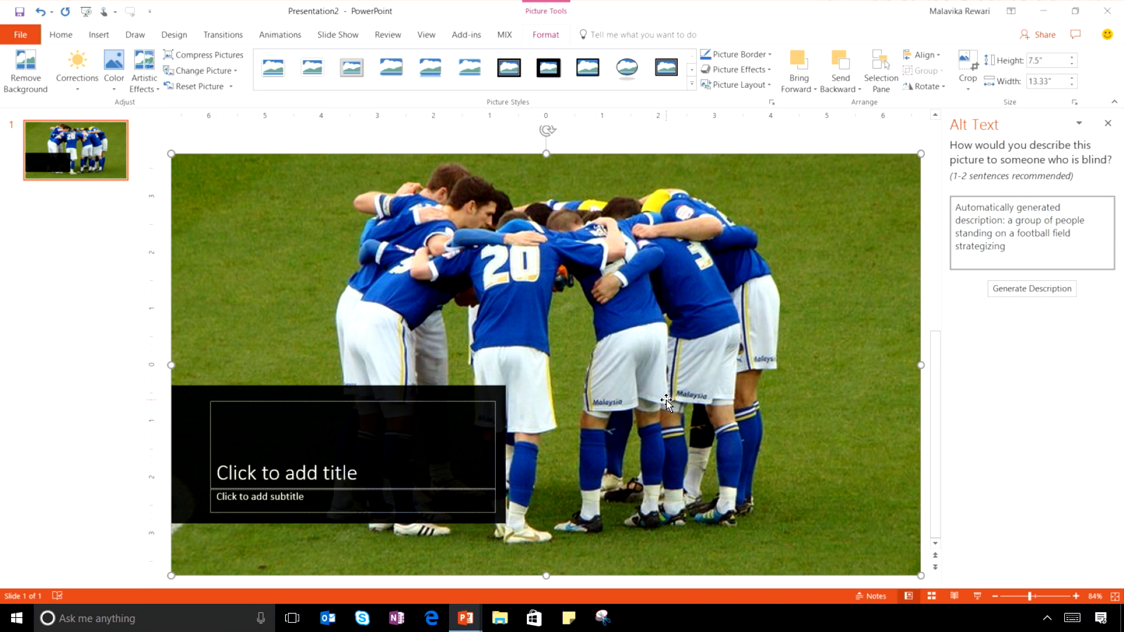
{"action": "mouse_move", "coordinate": [671, 399]}
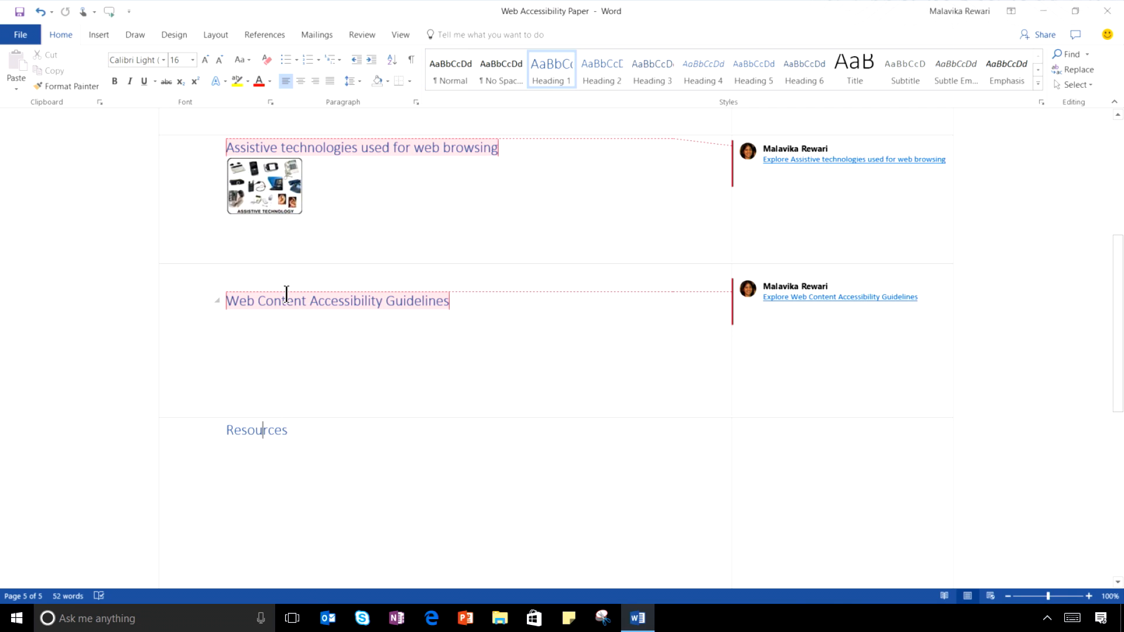
{"action": "mouse_move", "coordinate": [601, 74]}
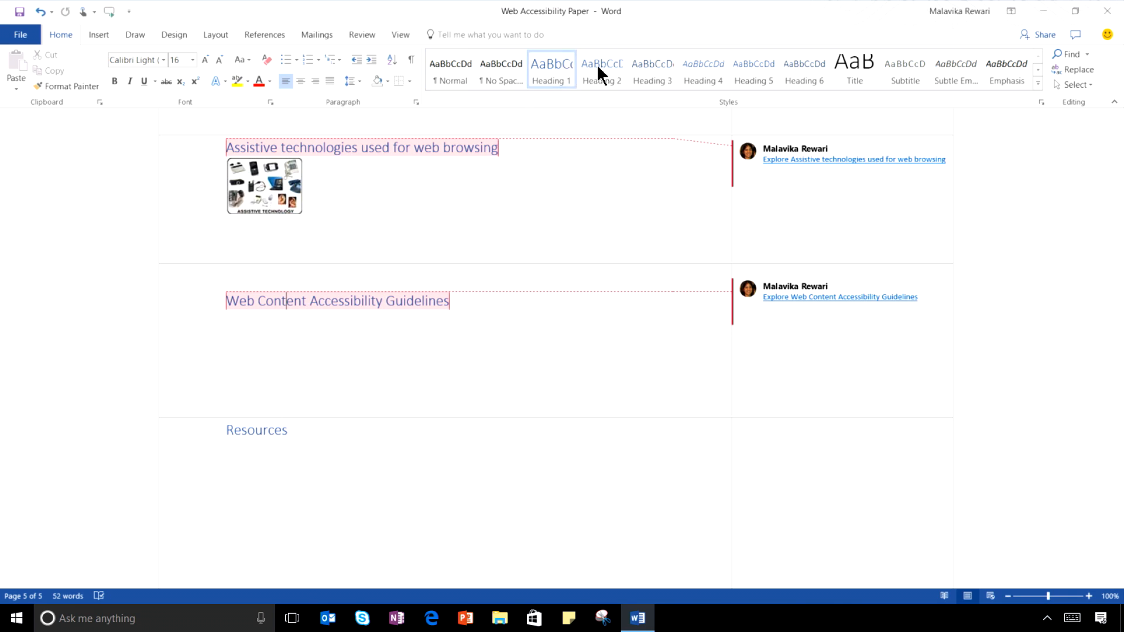
Link 'Intro to Web Accessibility Guide' from Recent Items beneath the Resources heading.
{"action": "left_click", "coordinate": [1038, 86]}
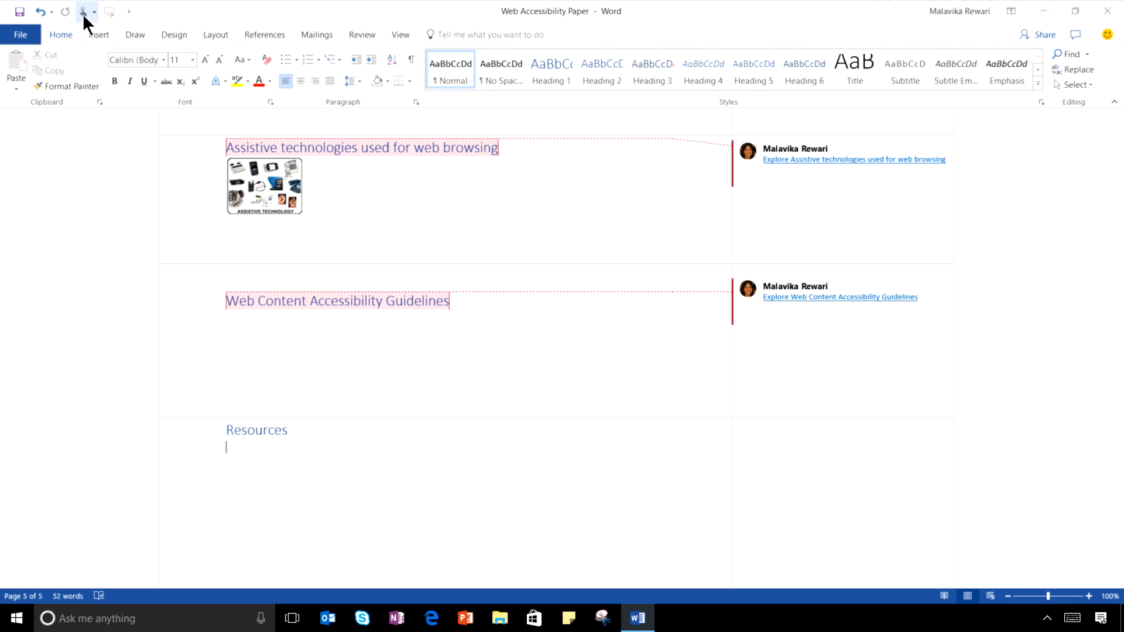
{"action": "left_click", "coordinate": [98, 34]}
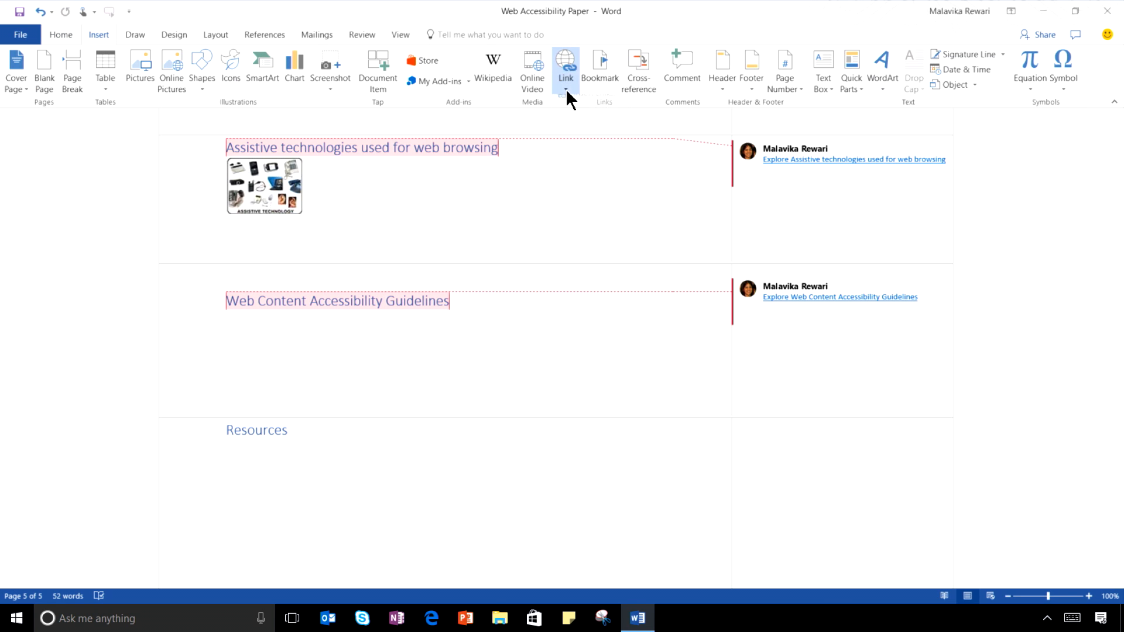
{"action": "left_click", "coordinate": [565, 90]}
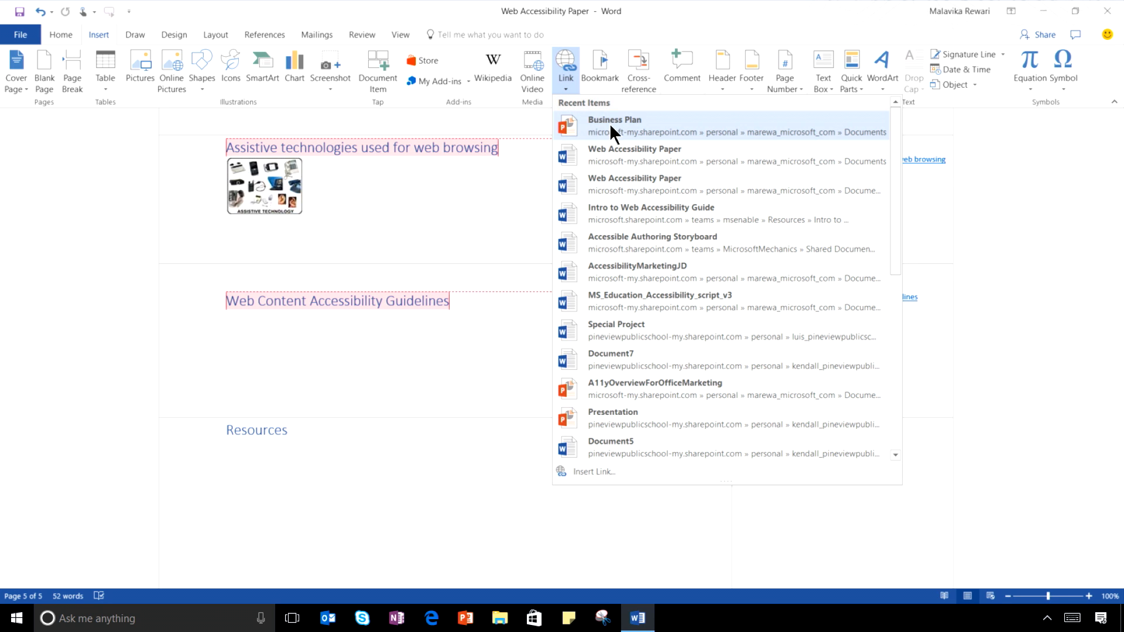
{"action": "mouse_move", "coordinate": [631, 154]}
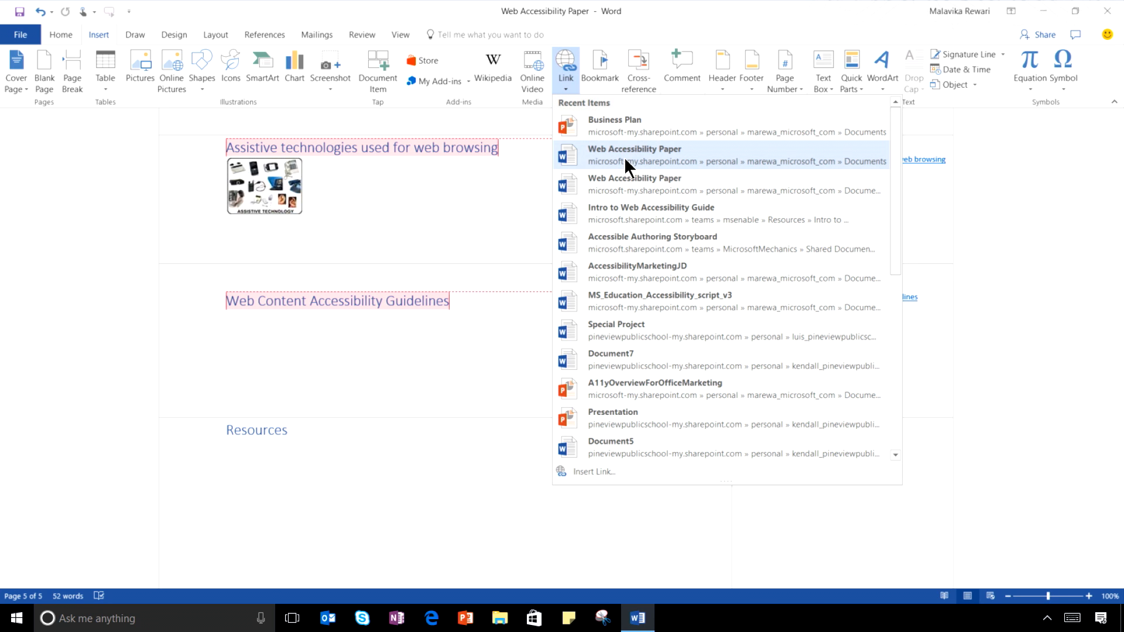
{"action": "left_click", "coordinate": [650, 213]}
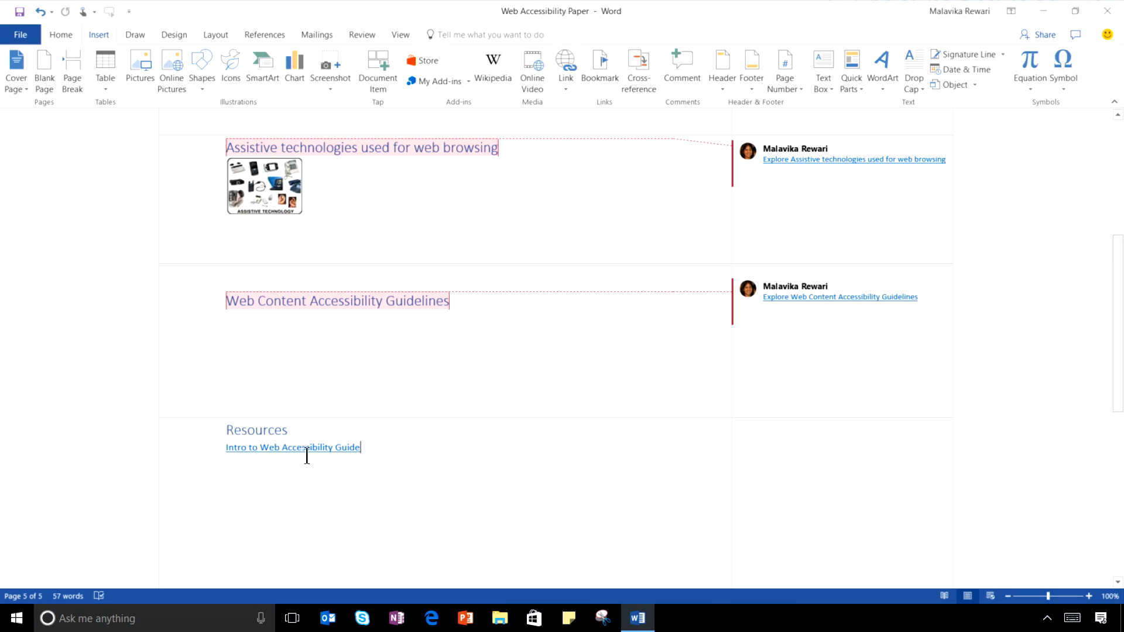
{"action": "left_click", "coordinate": [362, 34]}
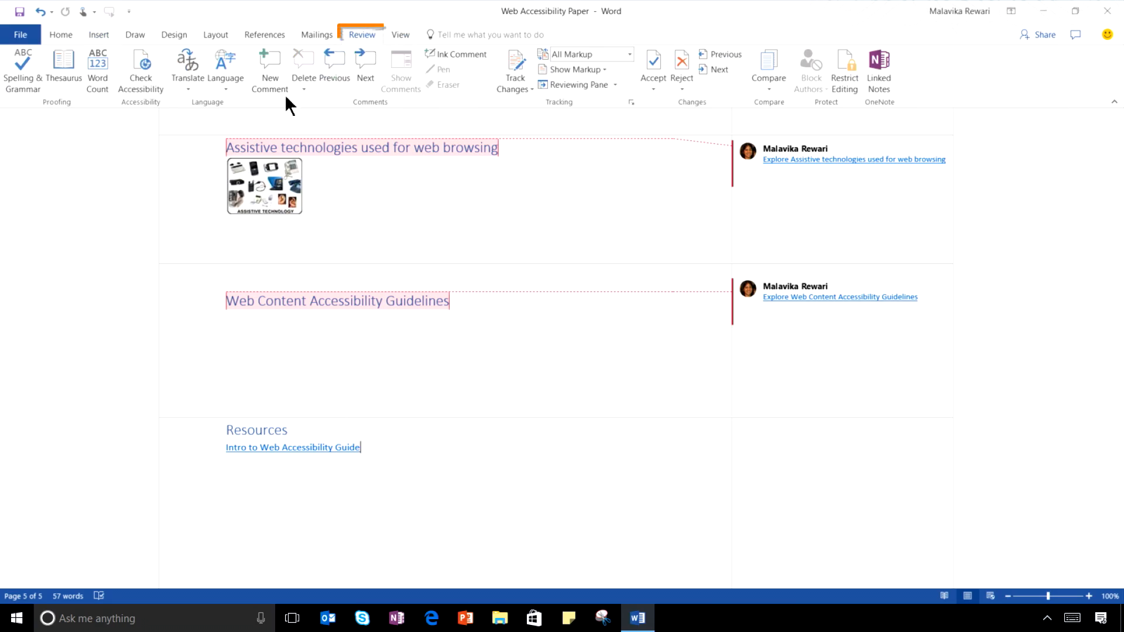
Run the Accessibility Checker and show why and how to fix Picture 1's missing alt text.
{"action": "left_click", "coordinate": [141, 72]}
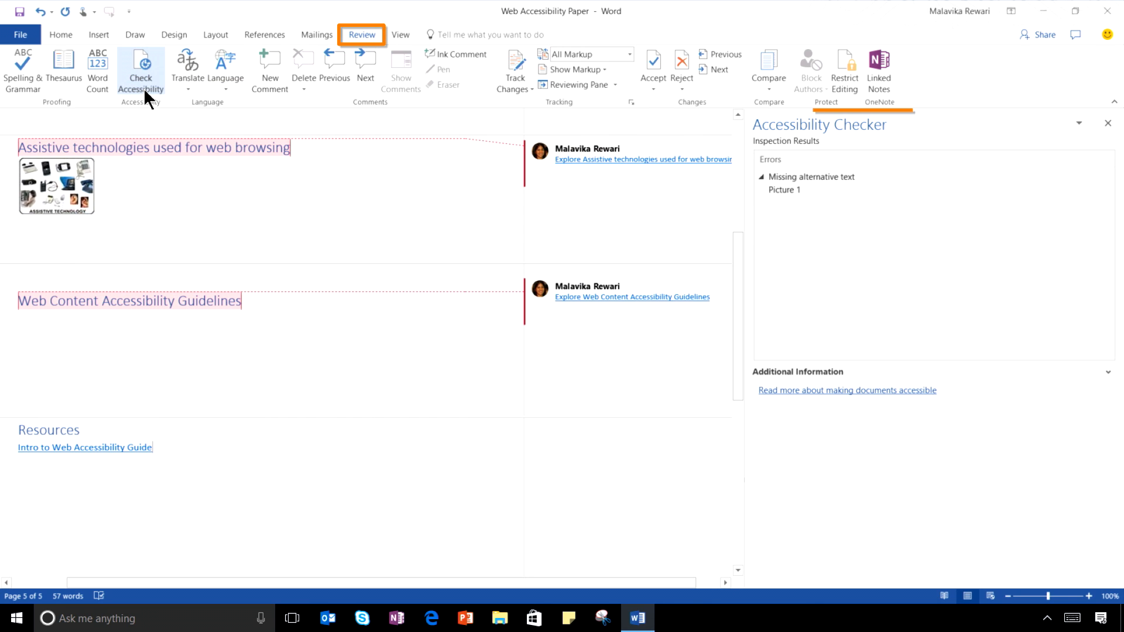
{"action": "left_click", "coordinate": [783, 189]}
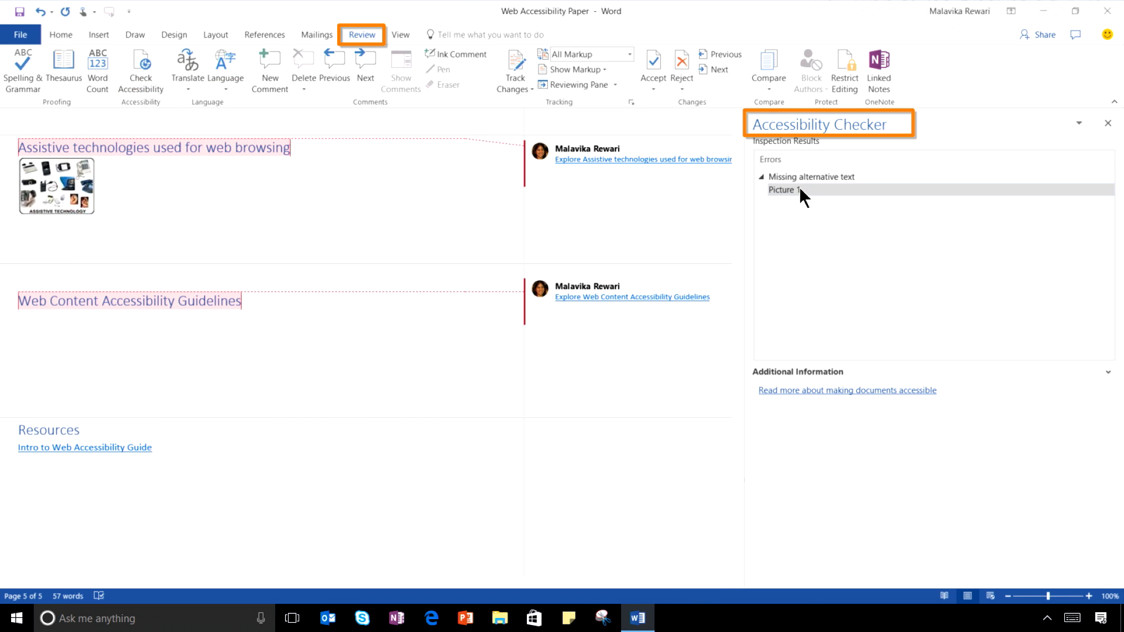
{"action": "left_click", "coordinate": [783, 190]}
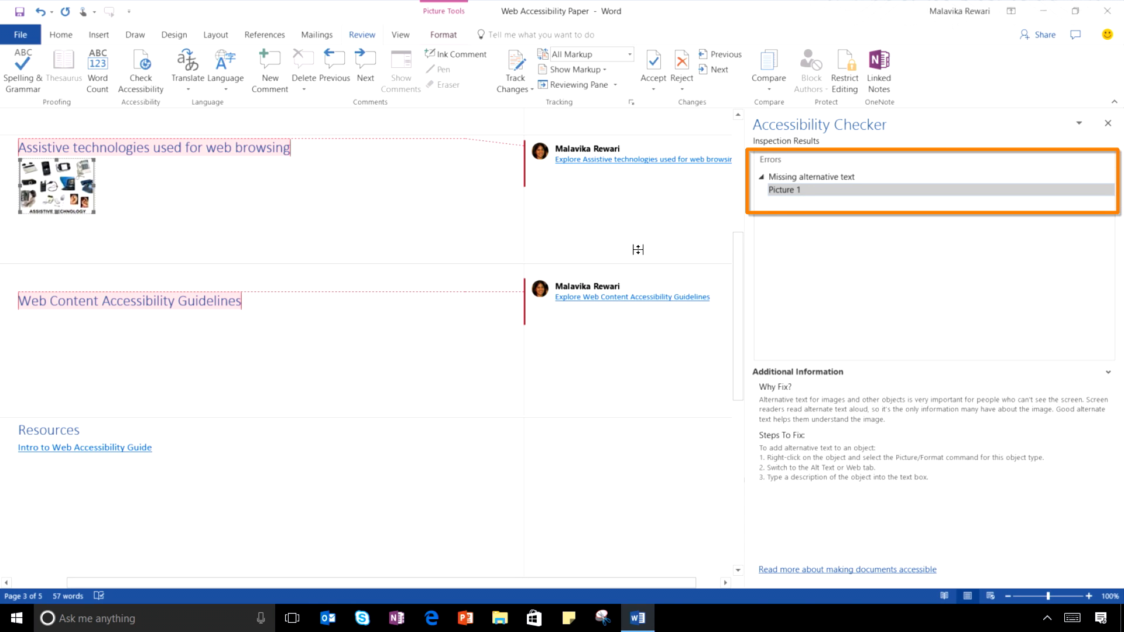
{"action": "mouse_move", "coordinate": [855, 260]}
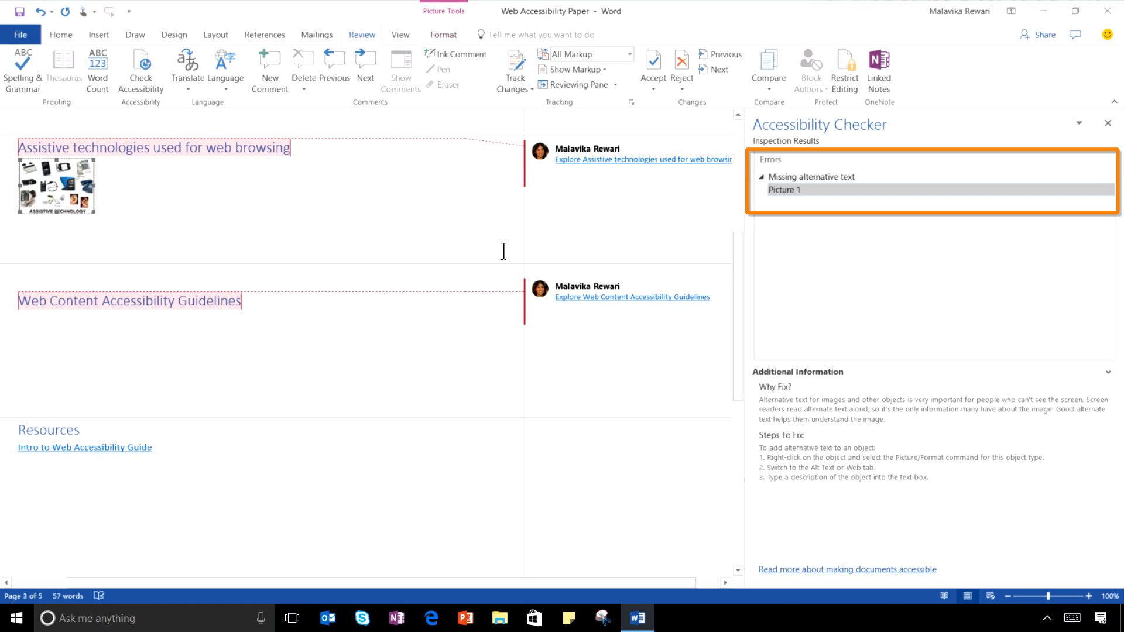
{"action": "left_click", "coordinate": [783, 190]}
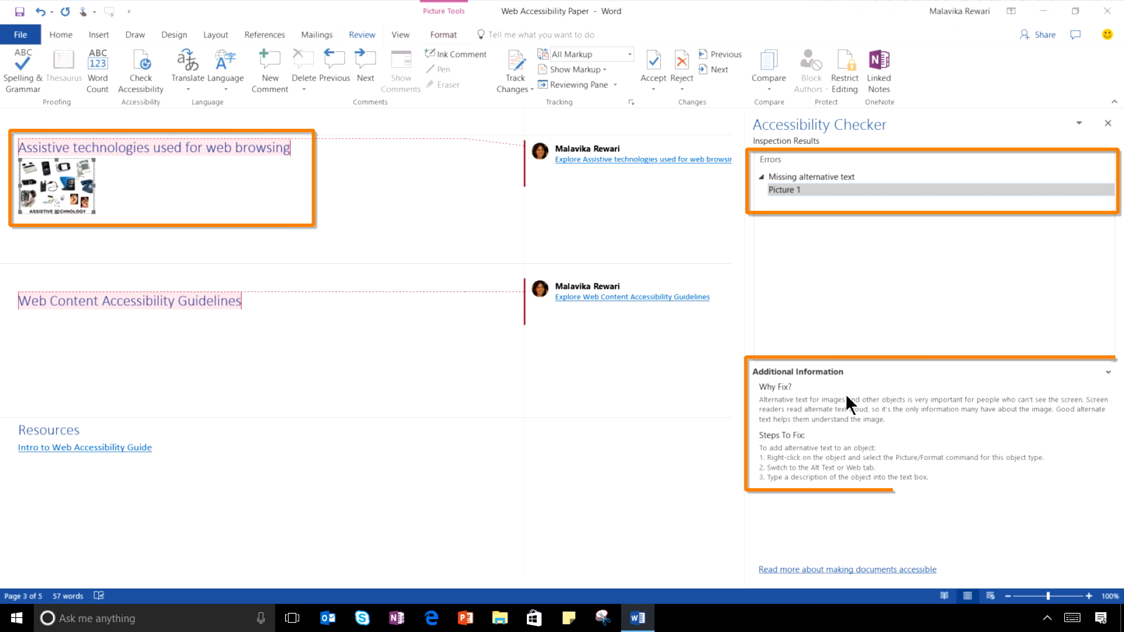